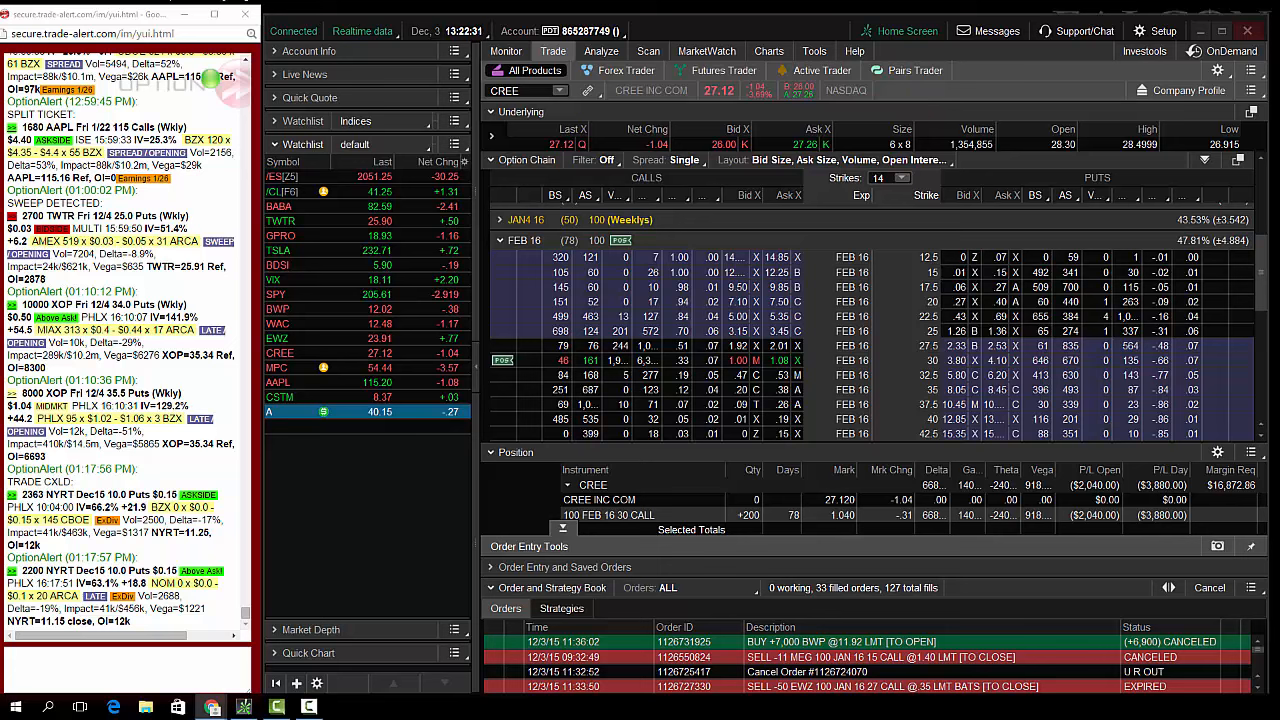
# Step: Look up CREE in the alert feed to list its top option trades
pyautogui.write('c')
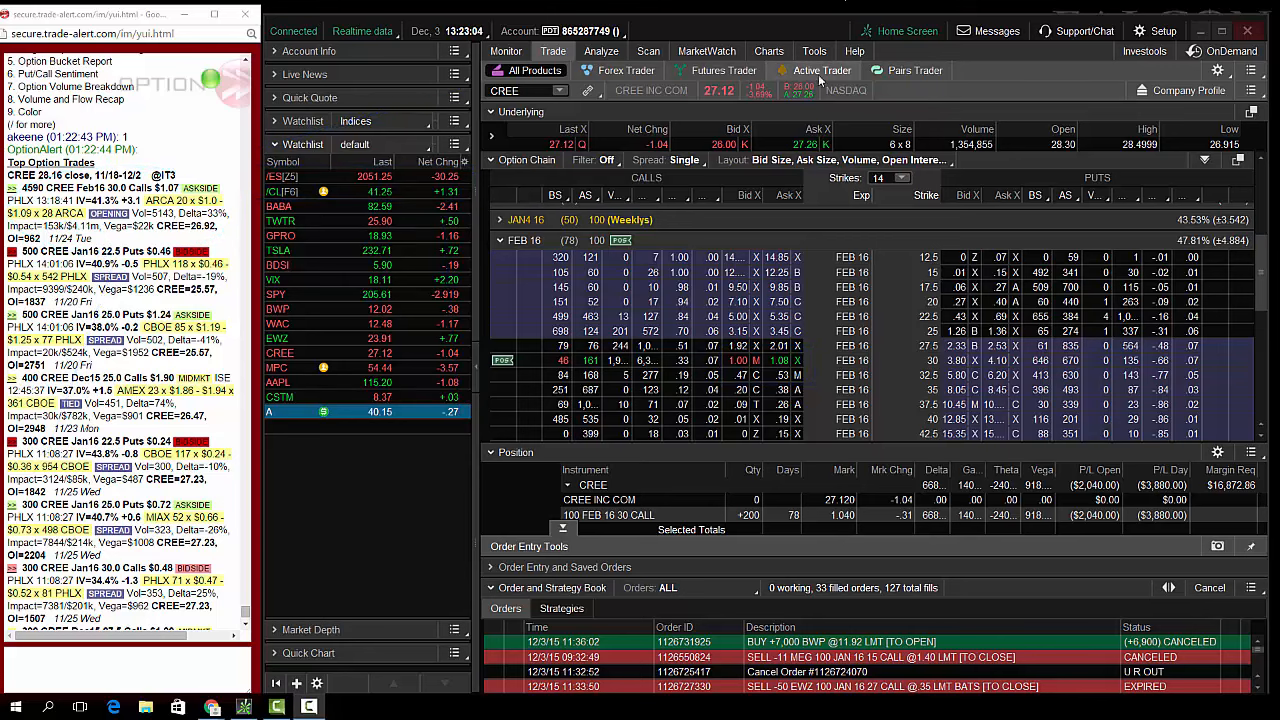
# Step: Bring up the CREE daily chart with Ichimoku, RSI and ATR studies
pyautogui.click(768, 51)
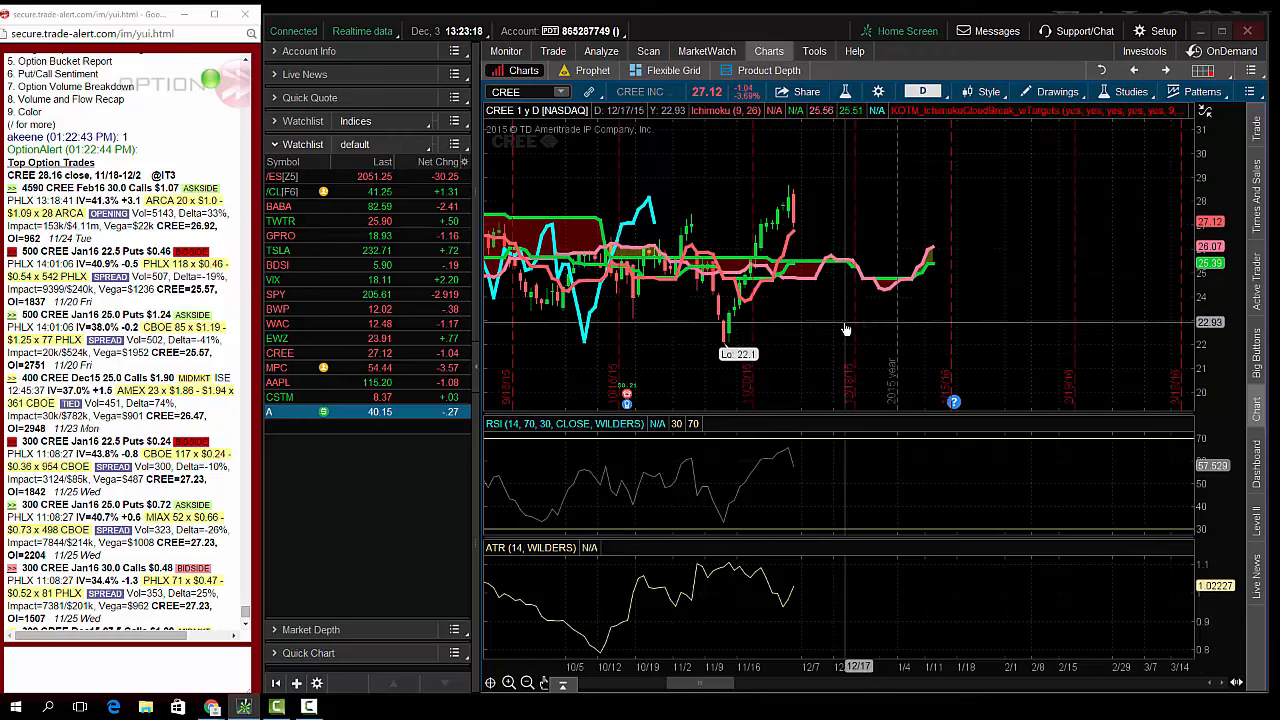
# Step: Return to the CREE option chain and mark up the Feb 16 30 call
pyautogui.click(553, 51)
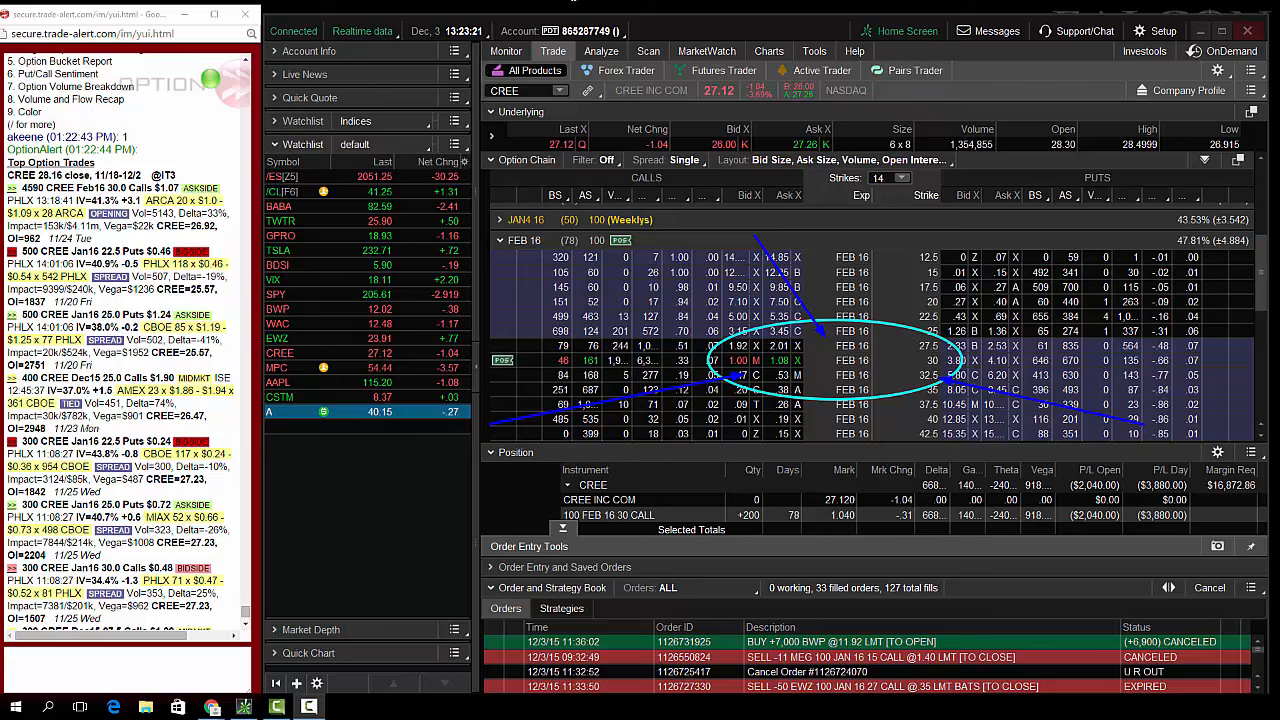
pyautogui.moveTo(1118, 360)
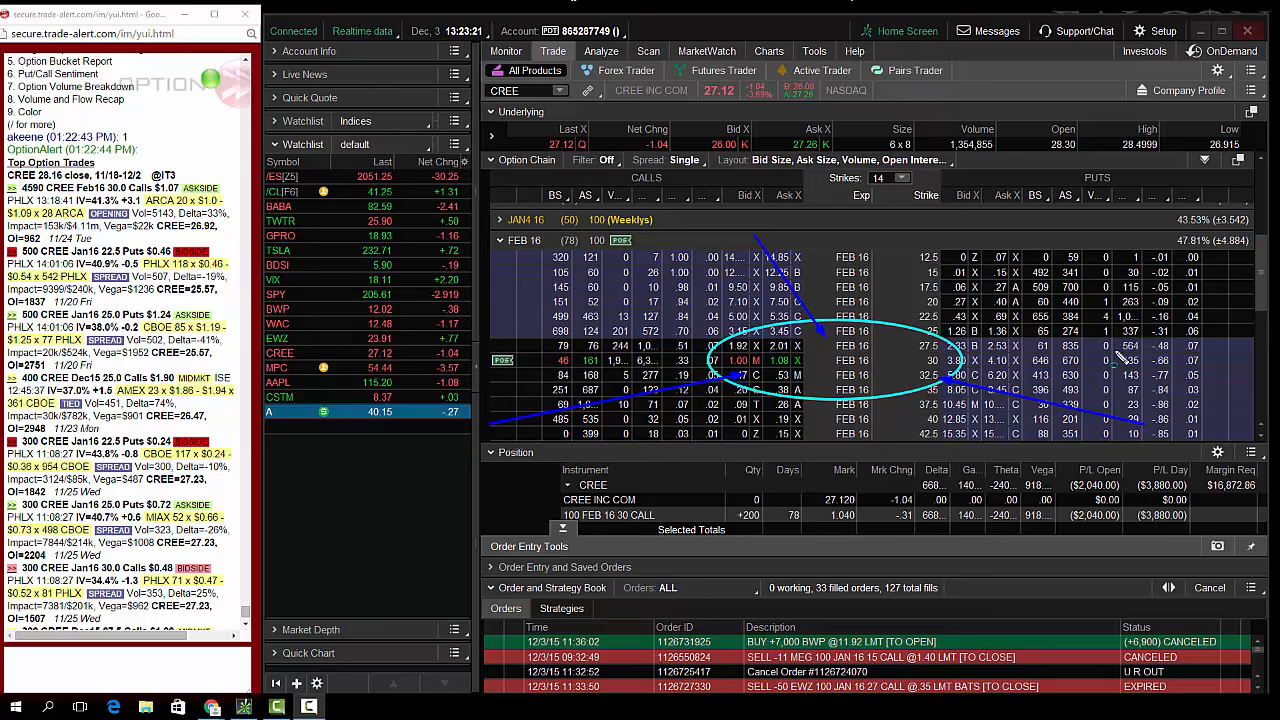